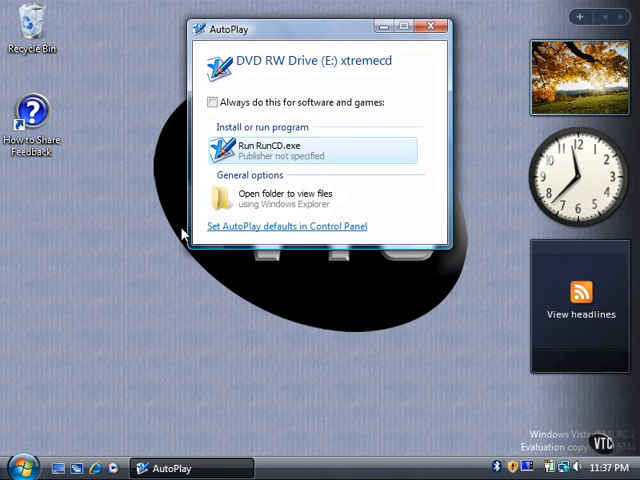
# Bring up the Start menu from the Windows orb, leaving the xtremecd AutoPlay prompt behind it.
pyautogui.click(22, 468)
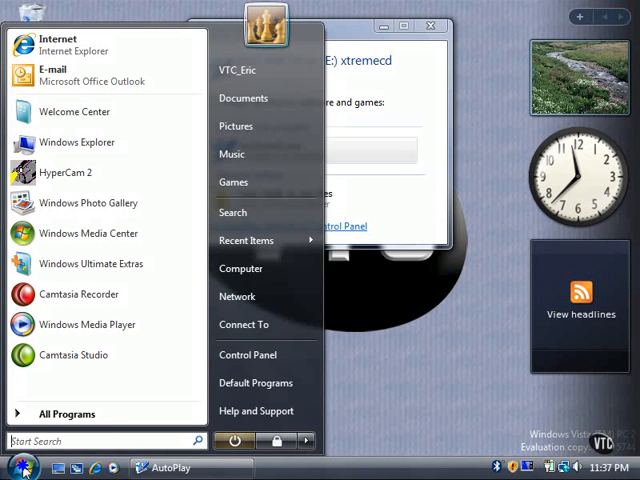